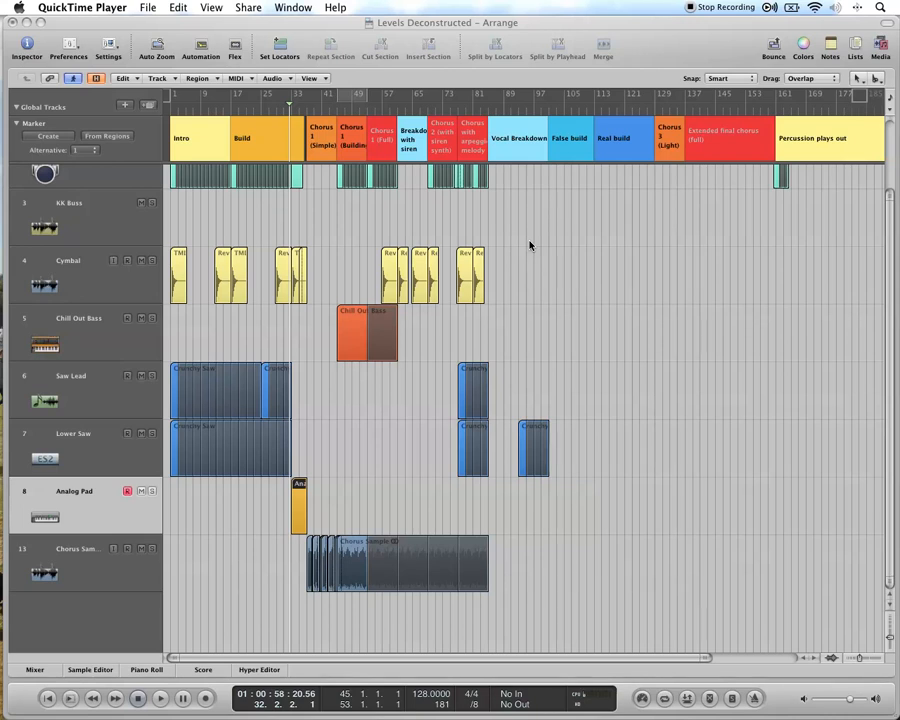
mouse_move(293, 111)
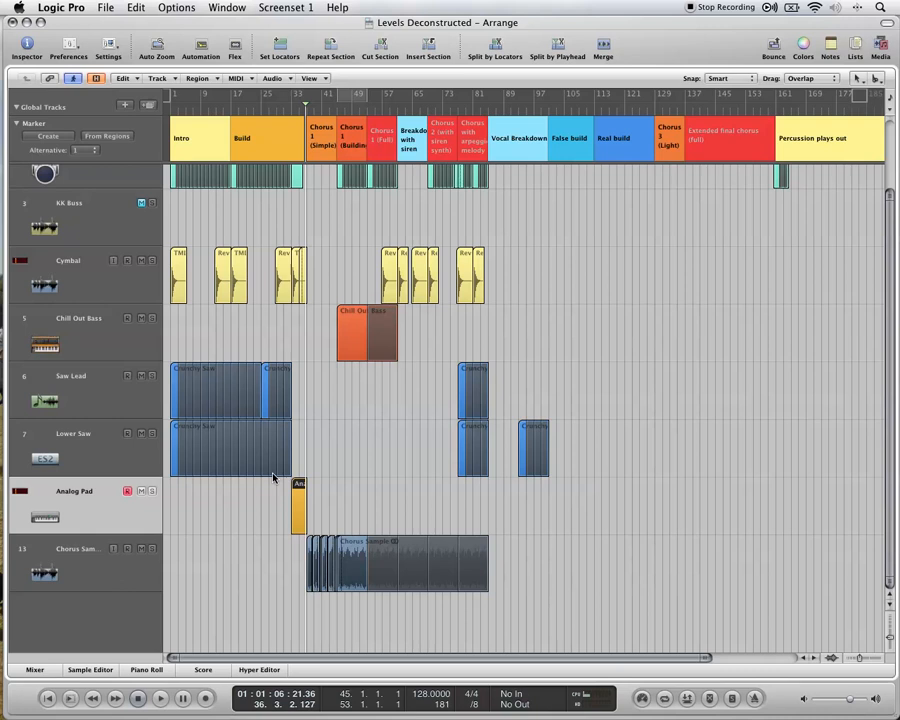
mouse_move(281, 500)
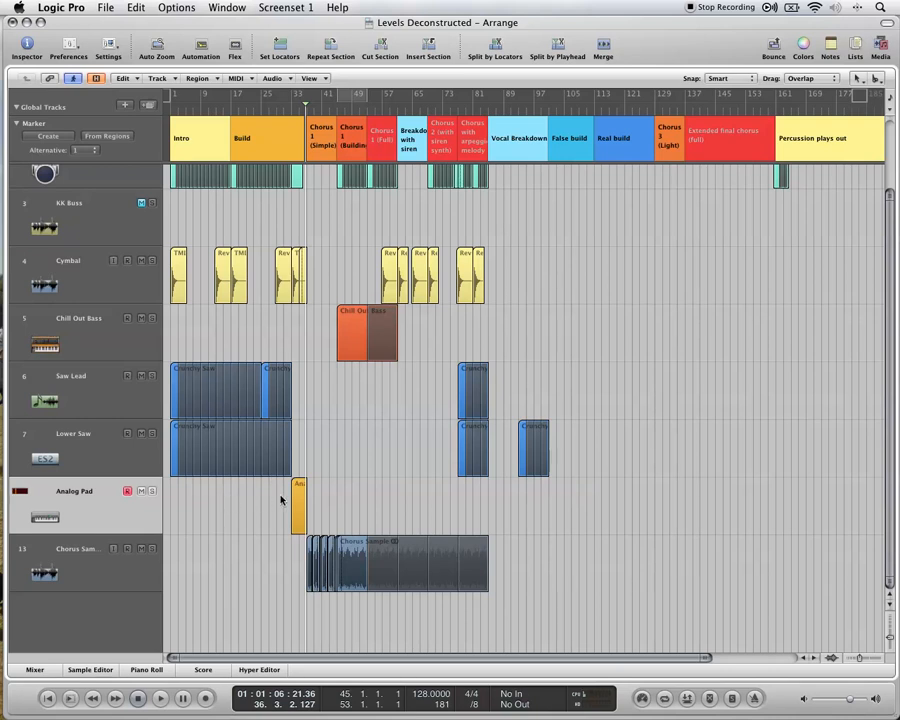
Step: Mute the KK Buss track, toggle the Mixer, and select the short Analog Pad region
click(34, 669)
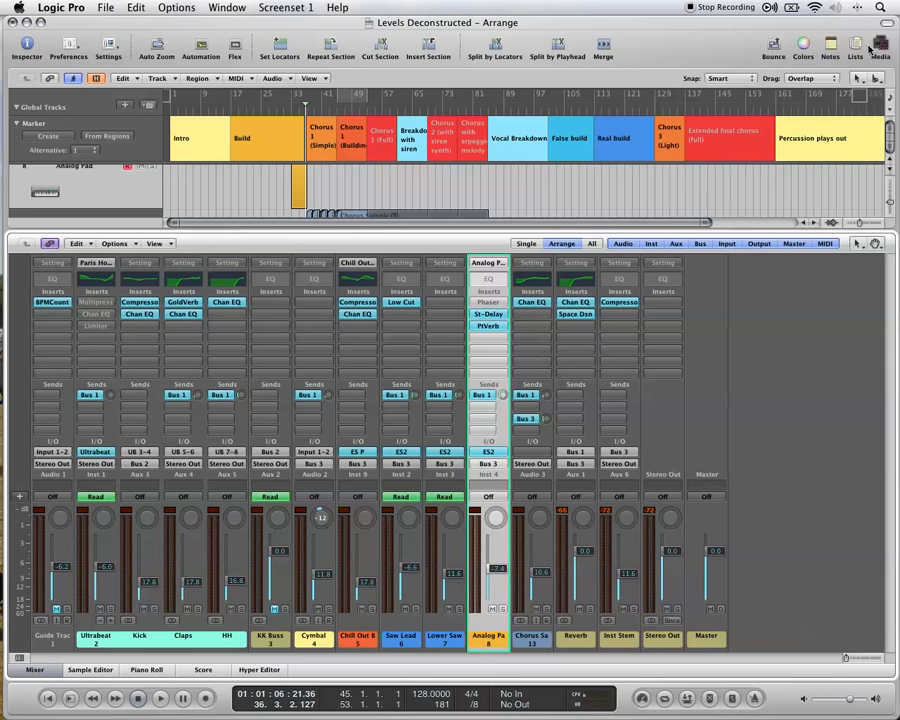
click(880, 48)
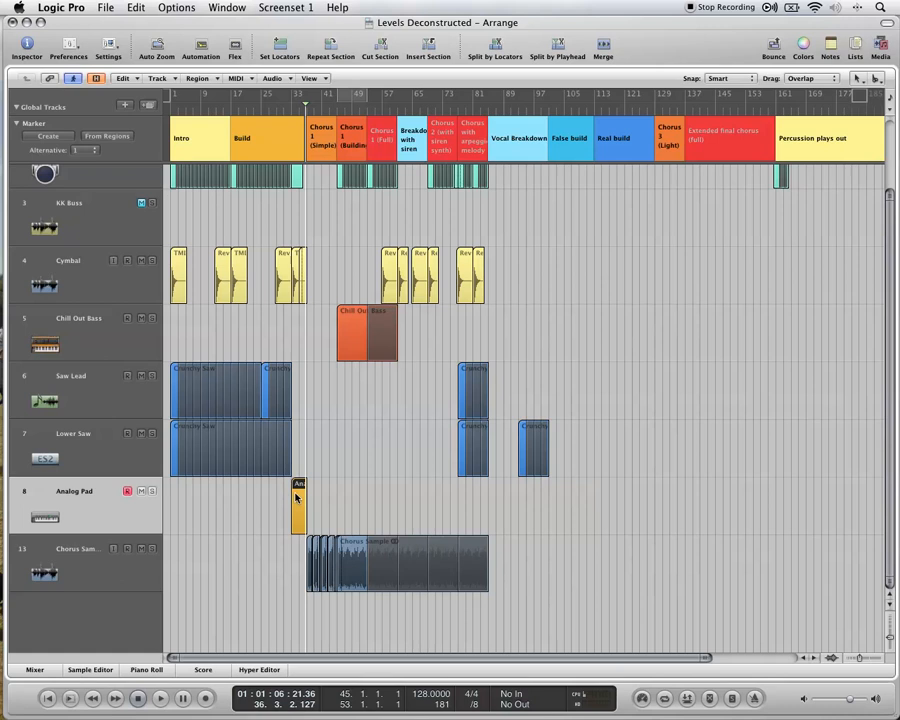
click(146, 669)
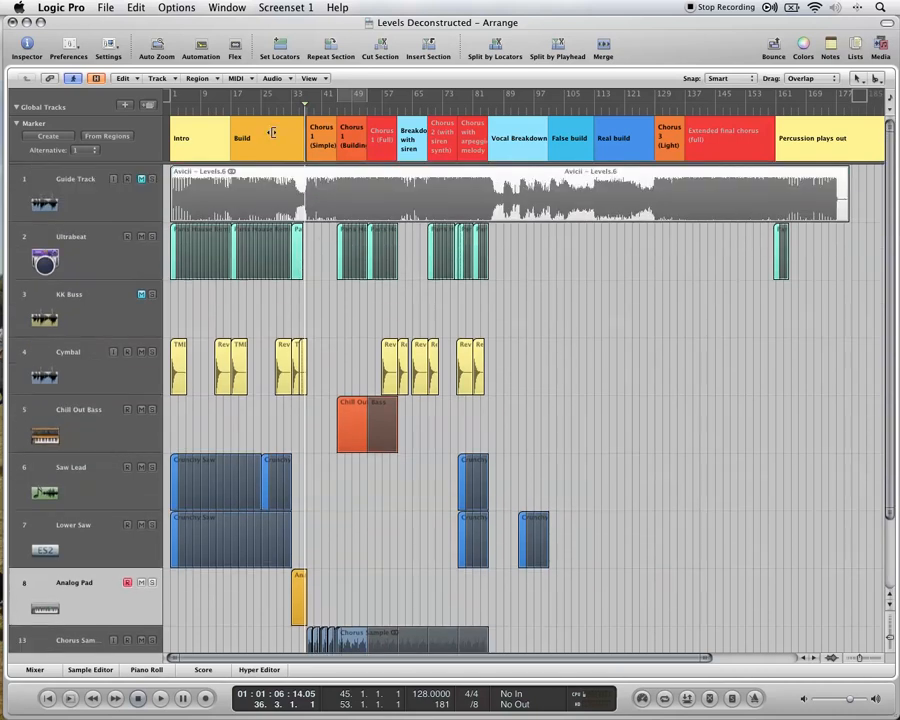
Step: Scroll the mixer and confirm the Kick channel's output is routed to Bus 2
scroll(down, 3)
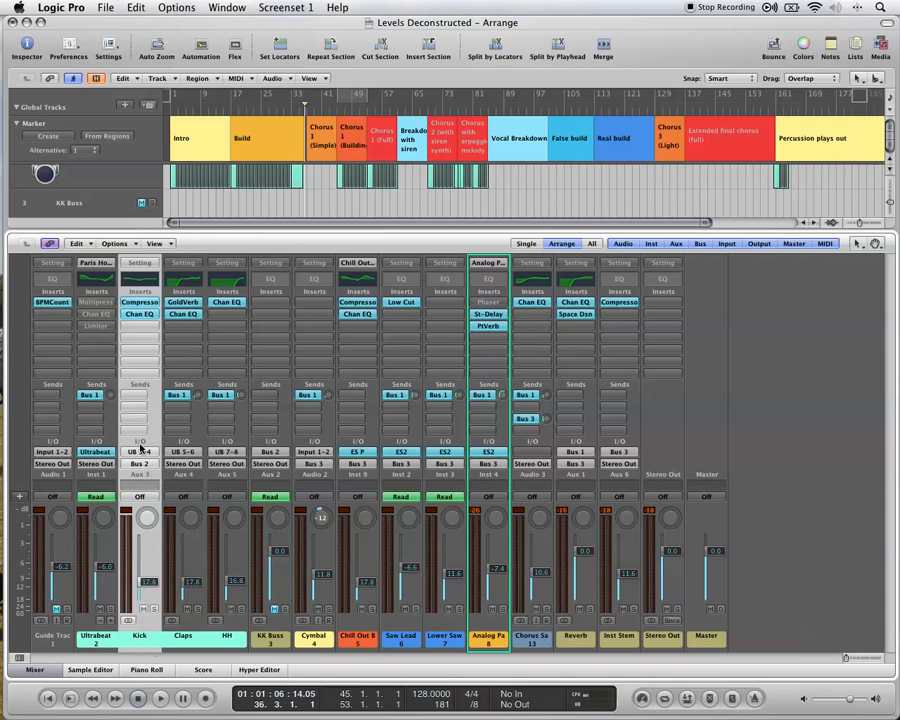
click(139, 463)
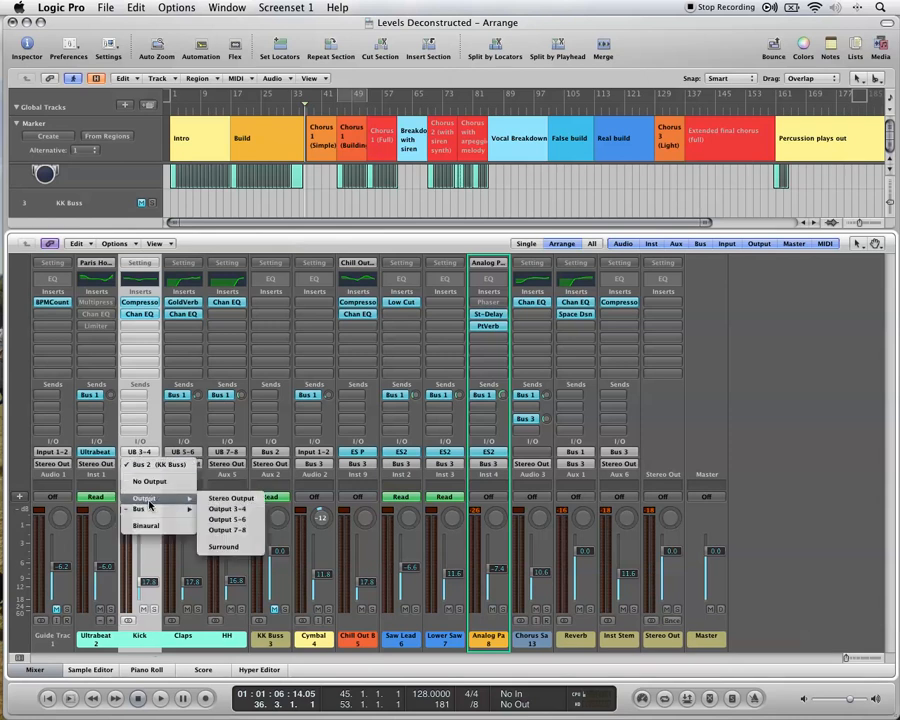
click(140, 509)
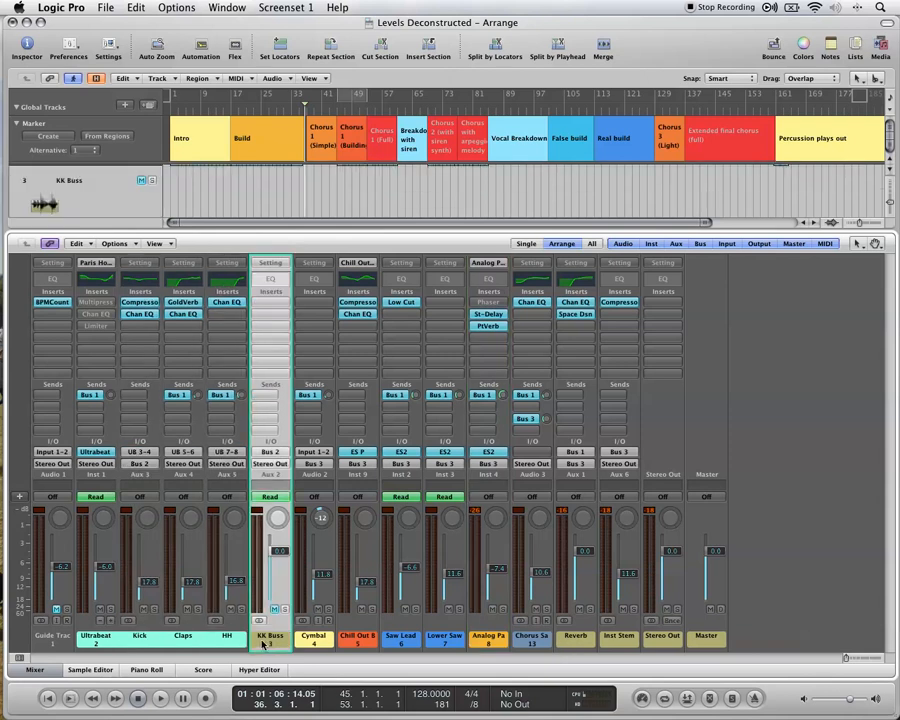
mouse_move(163, 633)
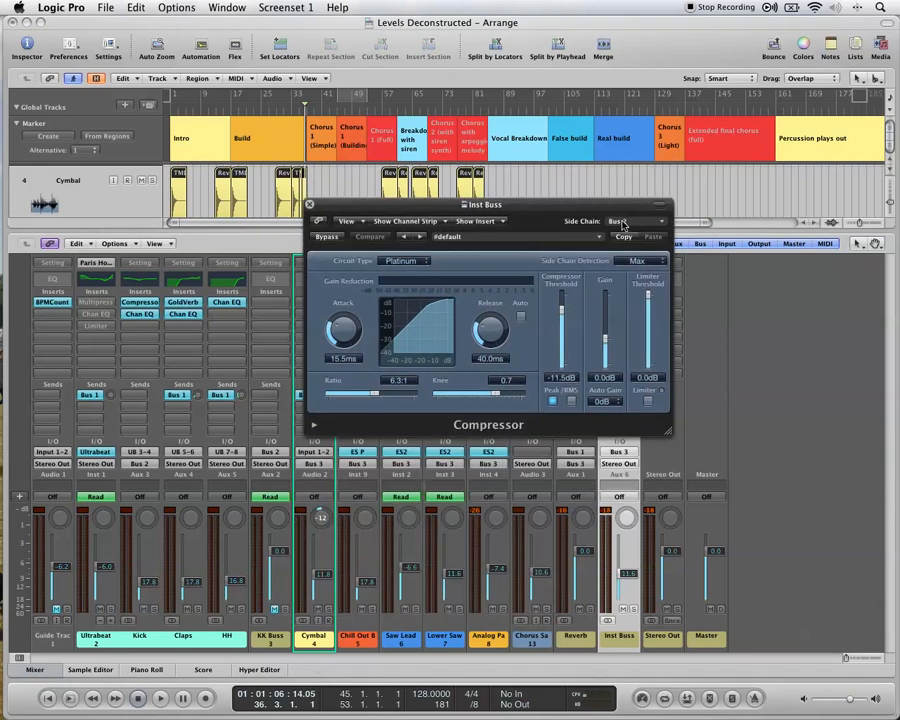
Step: Set the Inst Buss compressor's side chain source to Bus 2 and play from Build
click(635, 221)
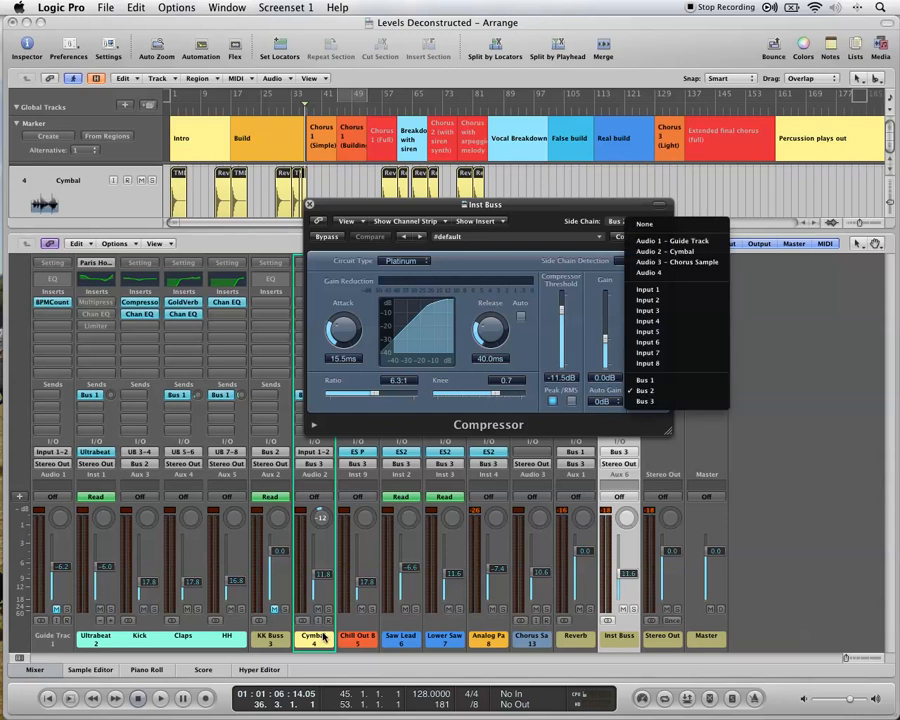
click(645, 389)
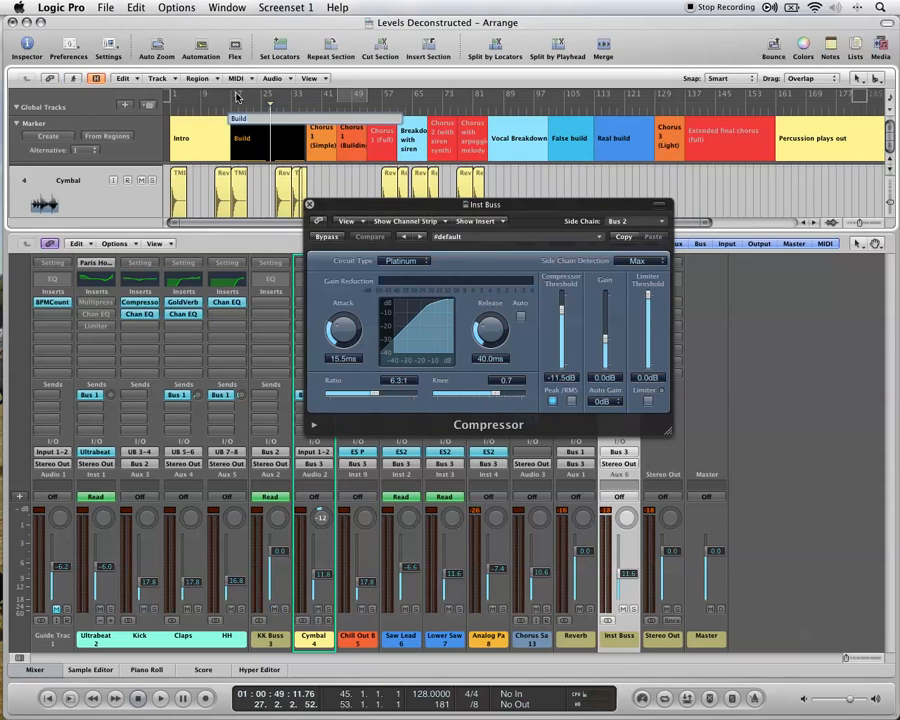
click(160, 698)
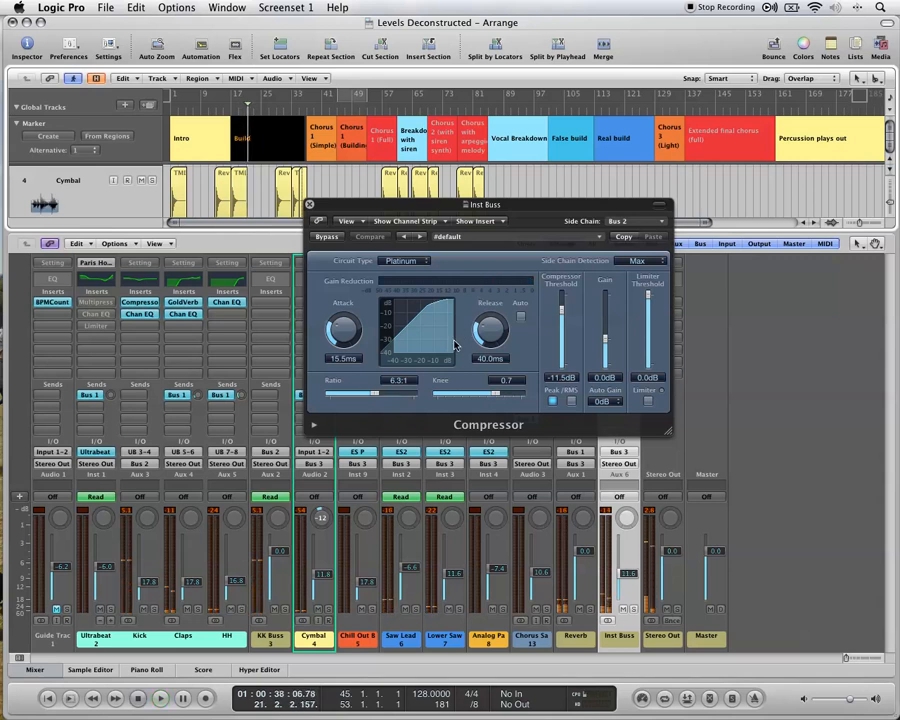
mouse_move(475, 328)
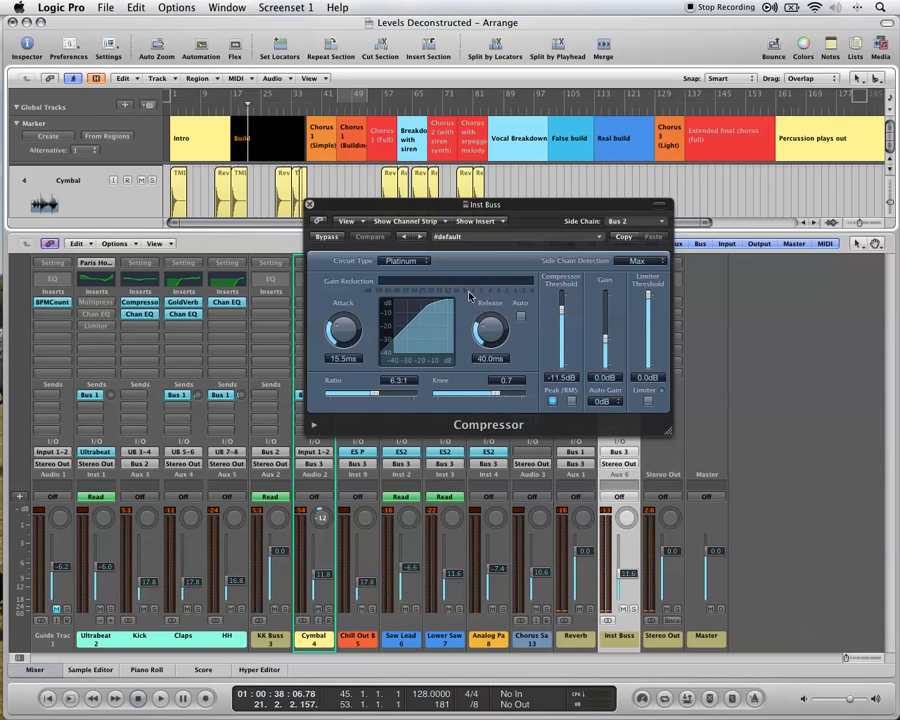
mouse_move(470, 293)
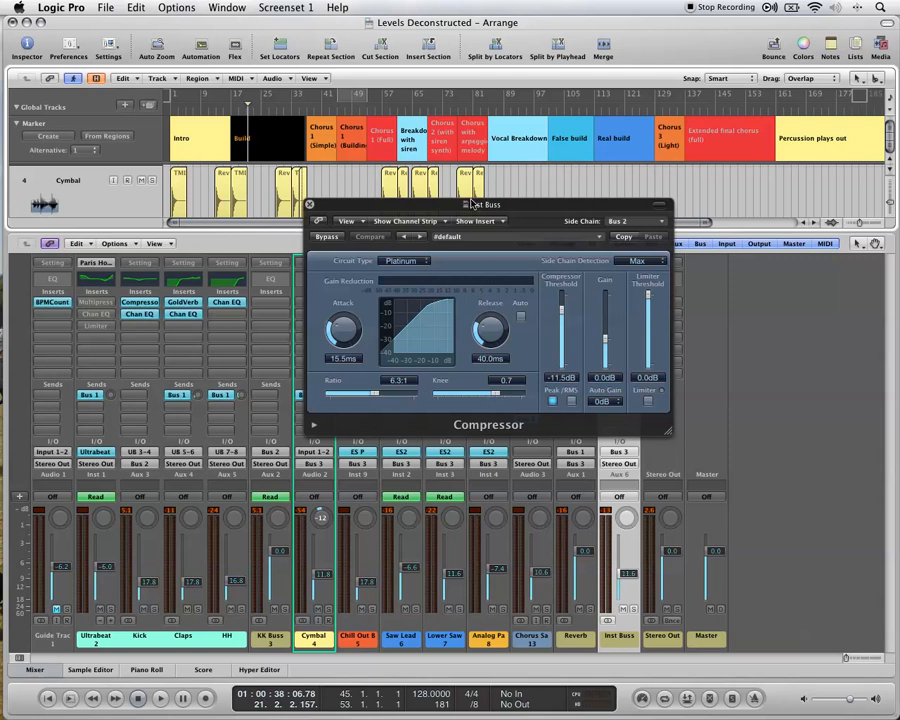
click(159, 698)
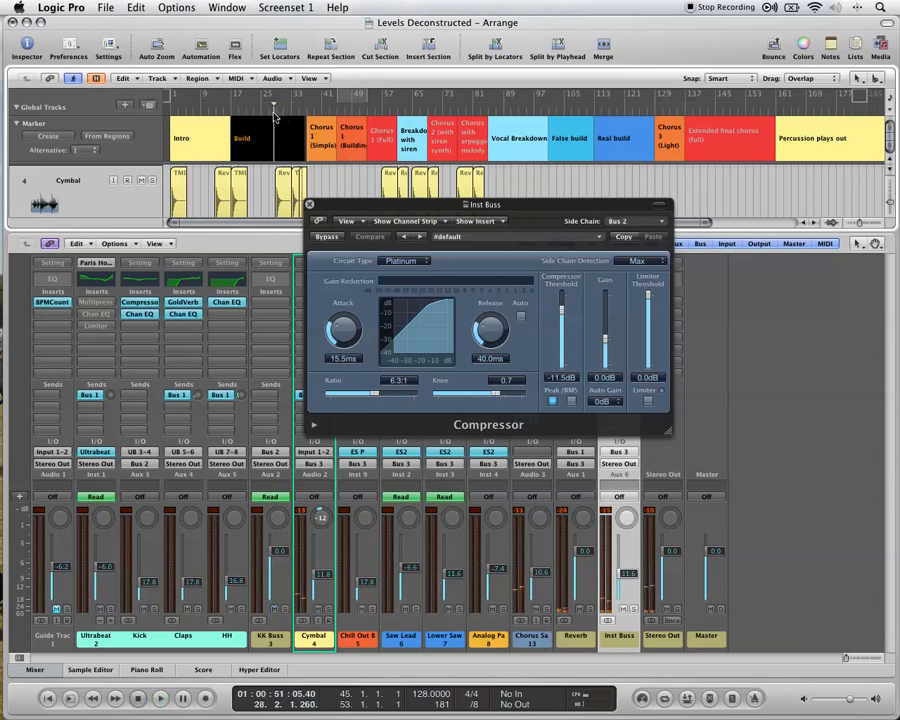
Step: Move the playhead later in the Build section
click(160, 698)
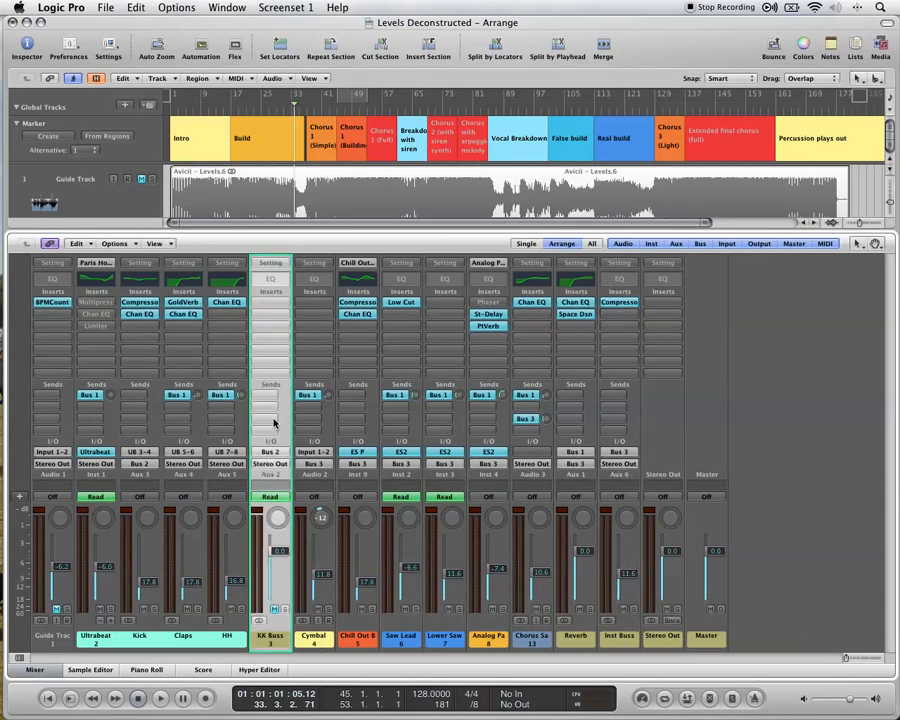
Step: Bring up the KK Buss channel strip's options, then reopen the Inst Buss compressor
right_click(275, 420)
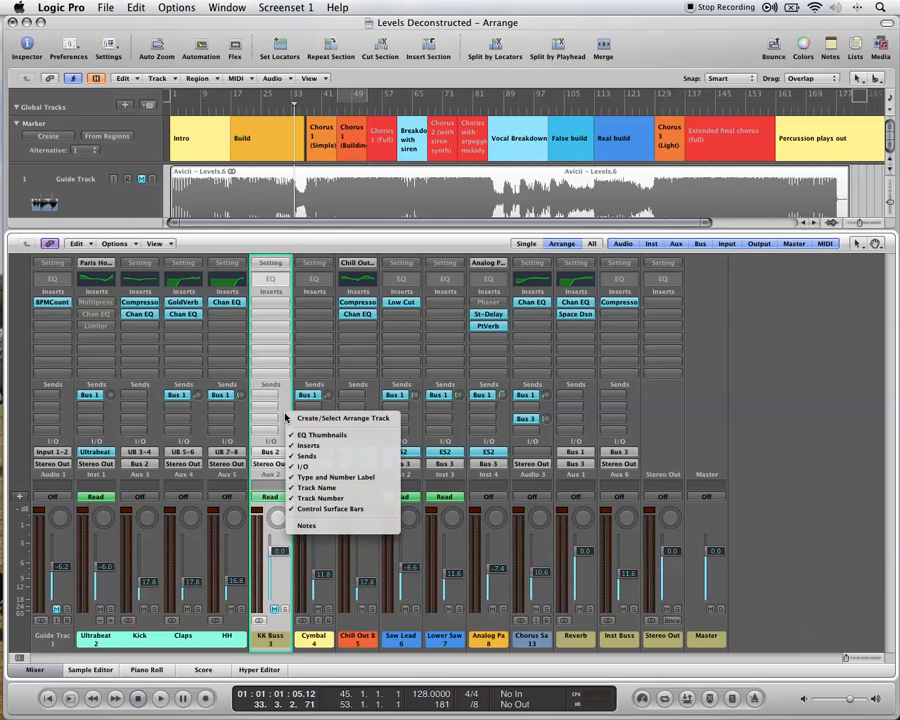
mouse_move(342, 418)
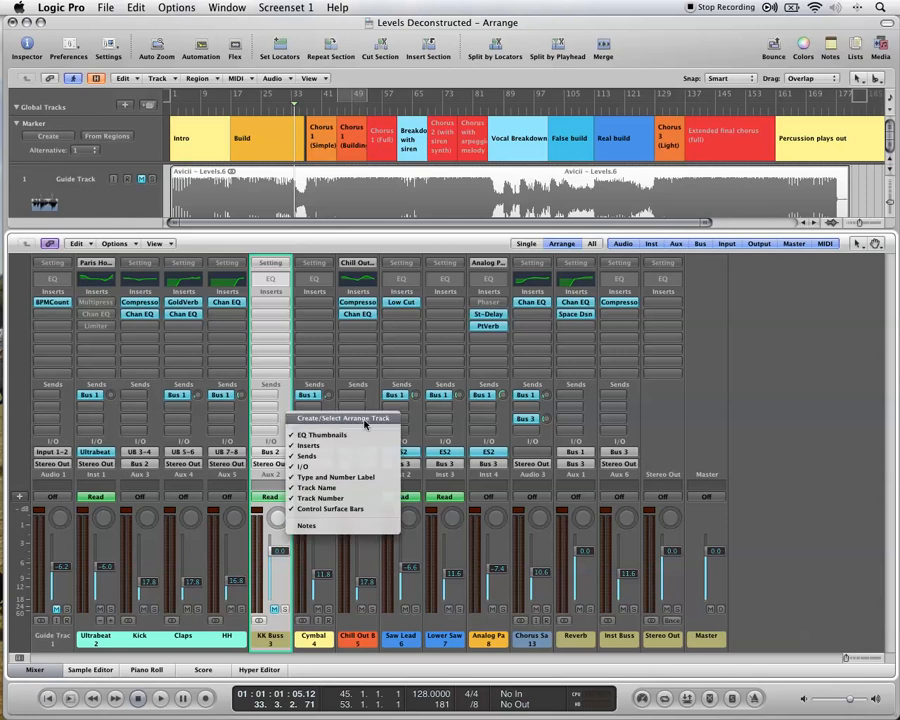
mouse_move(294, 370)
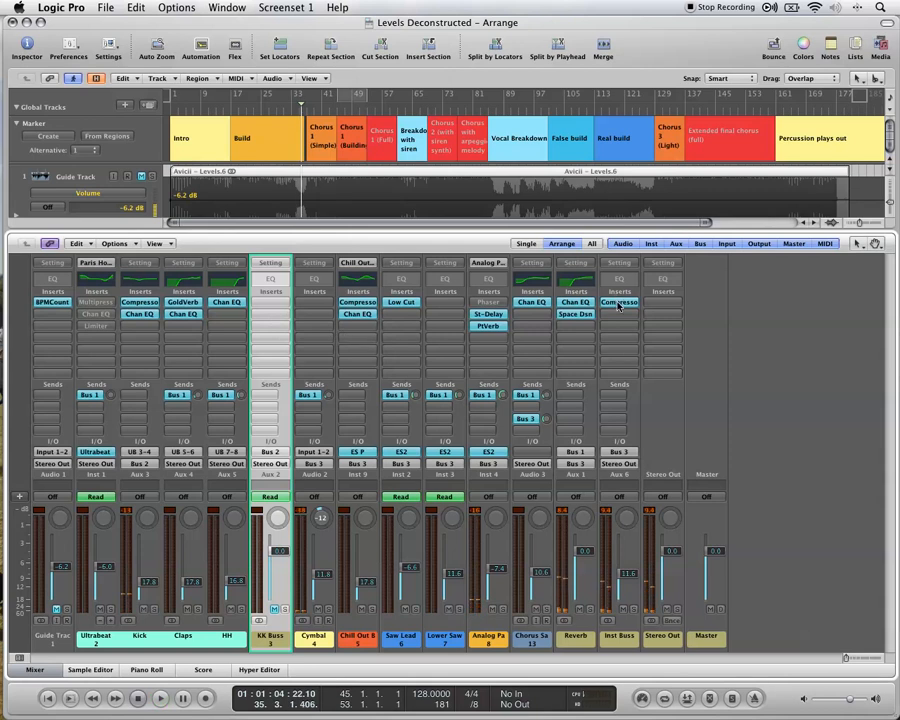
click(618, 302)
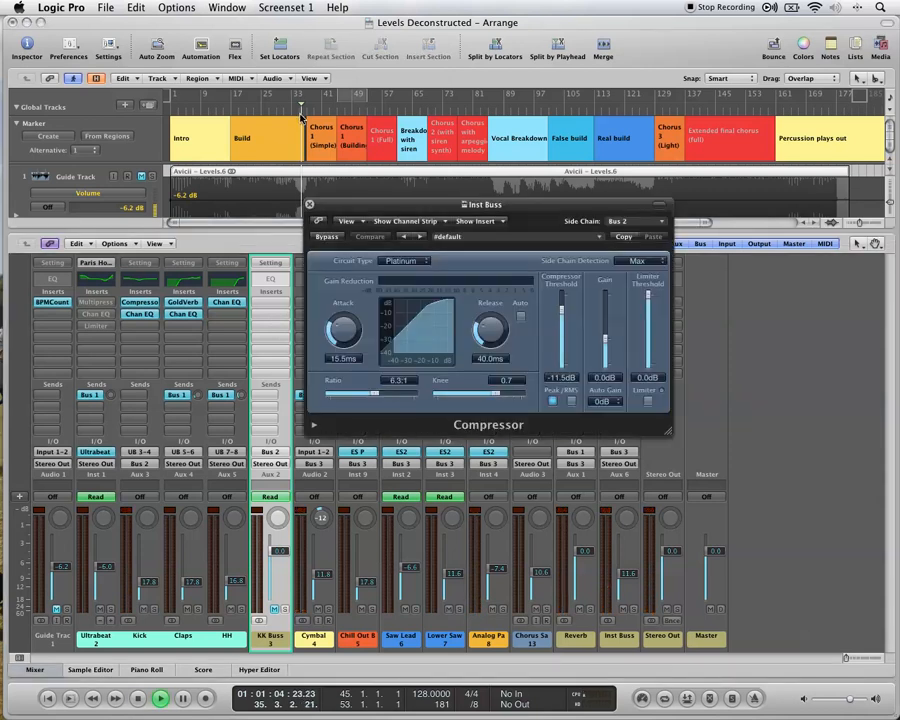